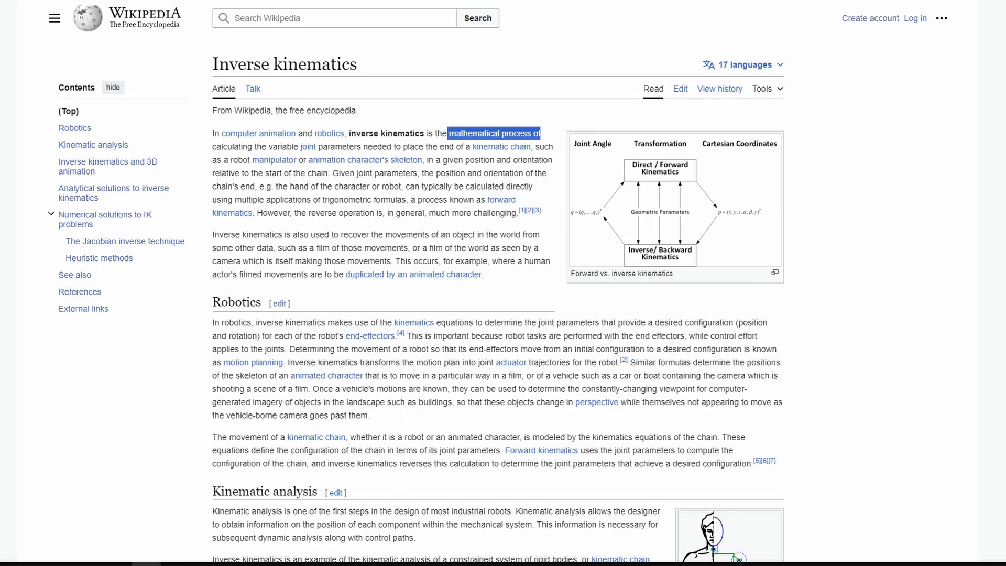
# - Play the feet-on-slopes IK demonstration video in the Creator Hub guide
pyautogui.doubleClick(280, 146)
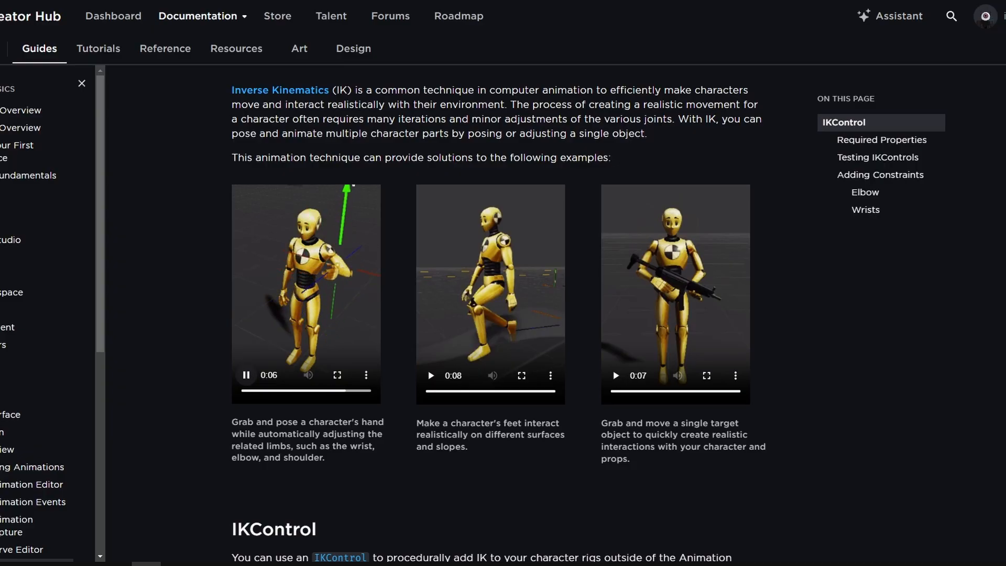
pyautogui.scroll(-3)
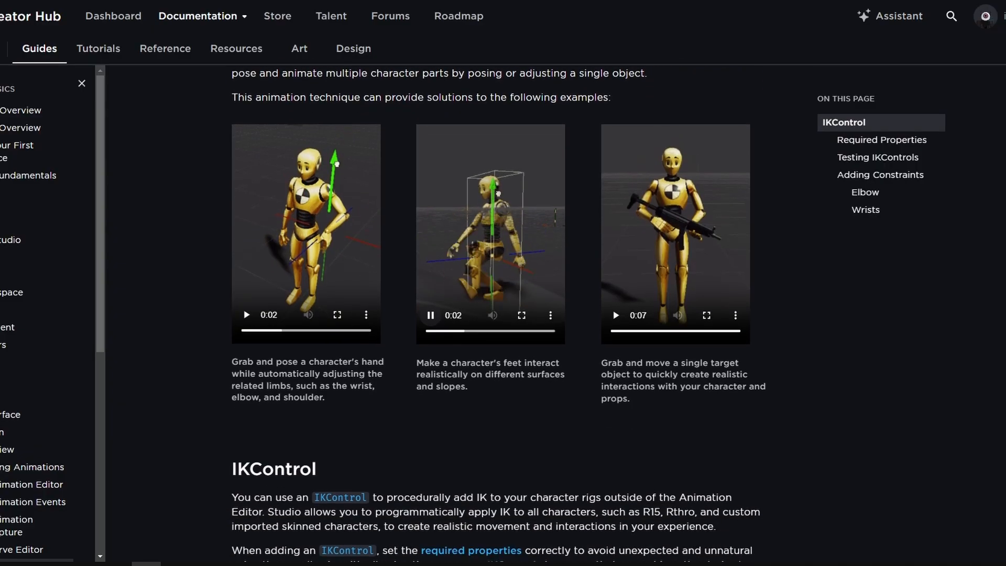
pyautogui.click(615, 316)
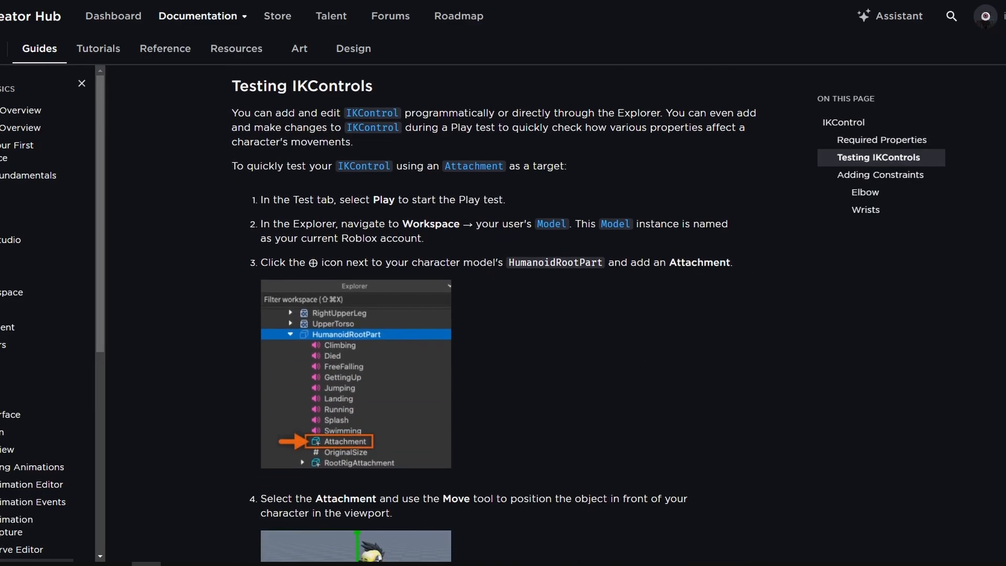
# - Read down through Testing IKControls to the Elbow constraint section
pyautogui.scroll(-3)
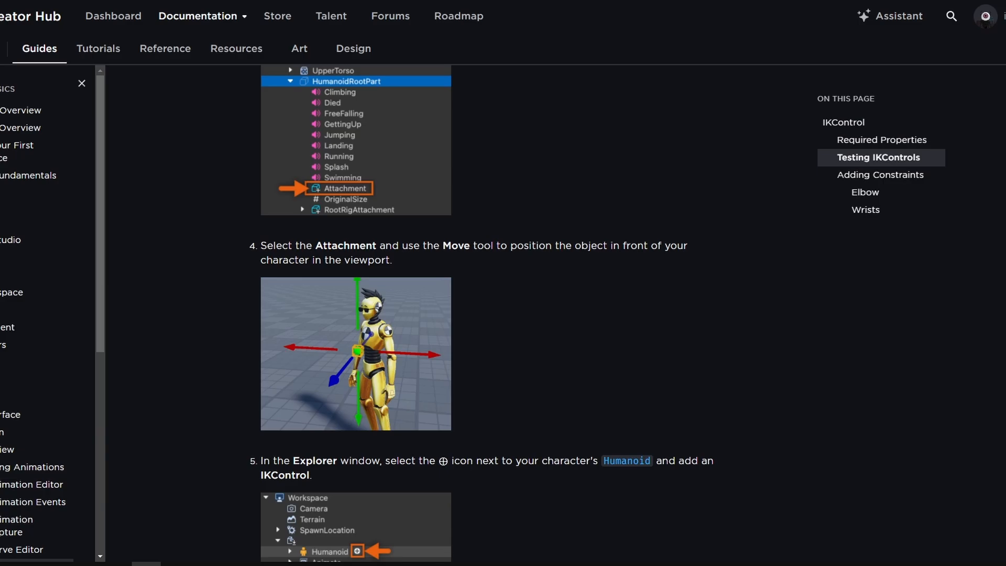
pyautogui.scroll(-3)
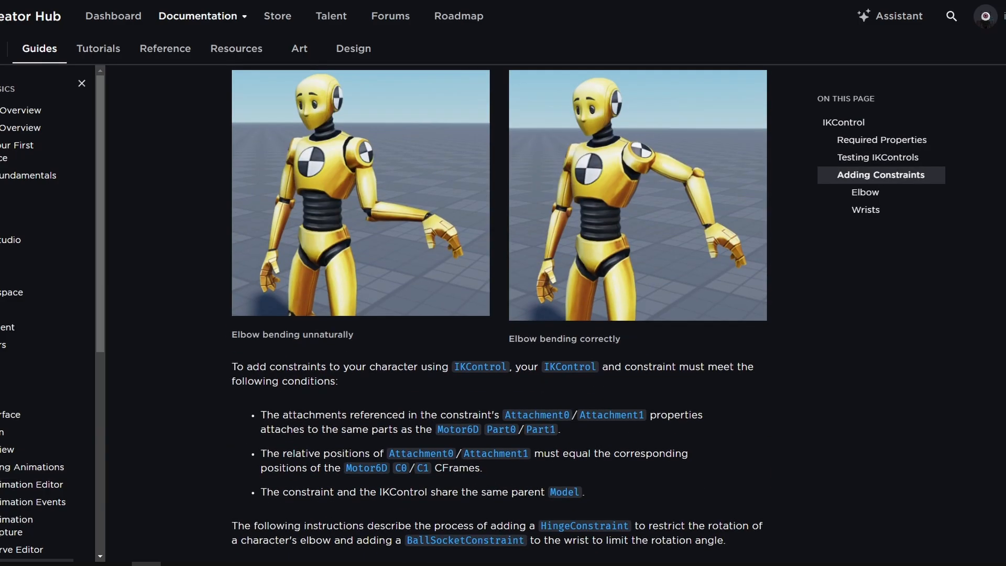
pyautogui.scroll(3)
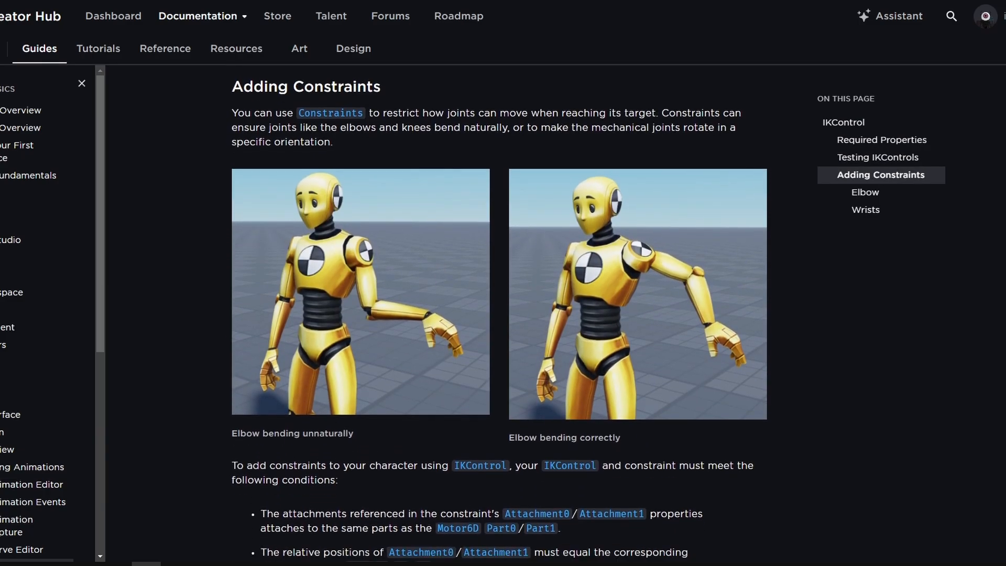
pyautogui.scroll(-3)
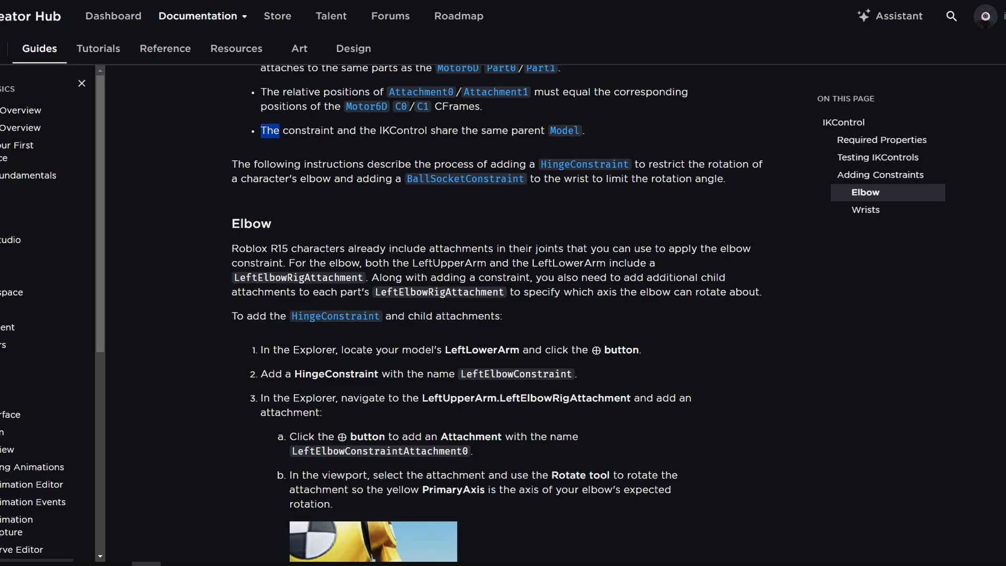
pyautogui.scroll(-3)
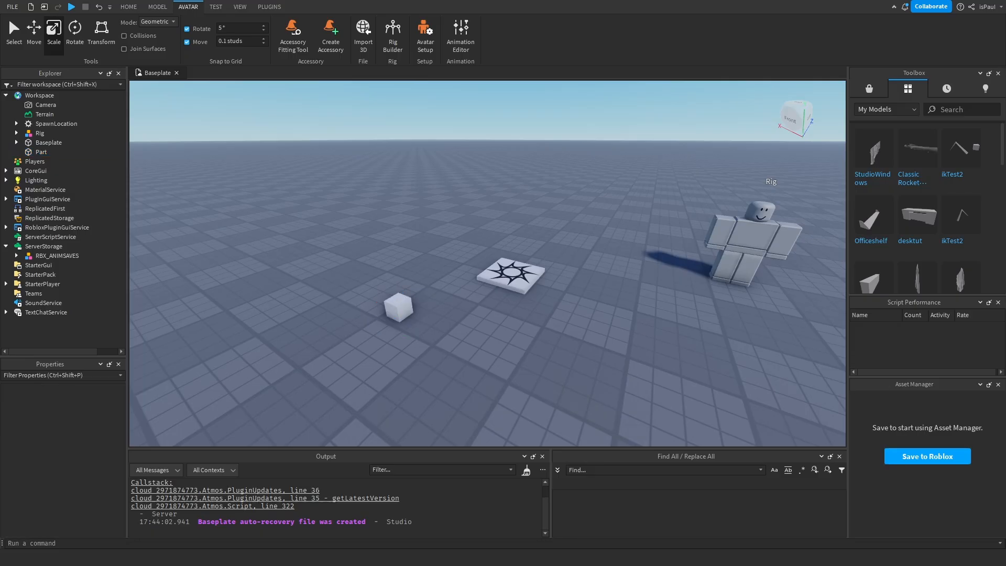
# - Playtest, insert an IKControl under HumanoidRootPart and set its ChainRoot to RightUpperArm
pyautogui.click(71, 8)
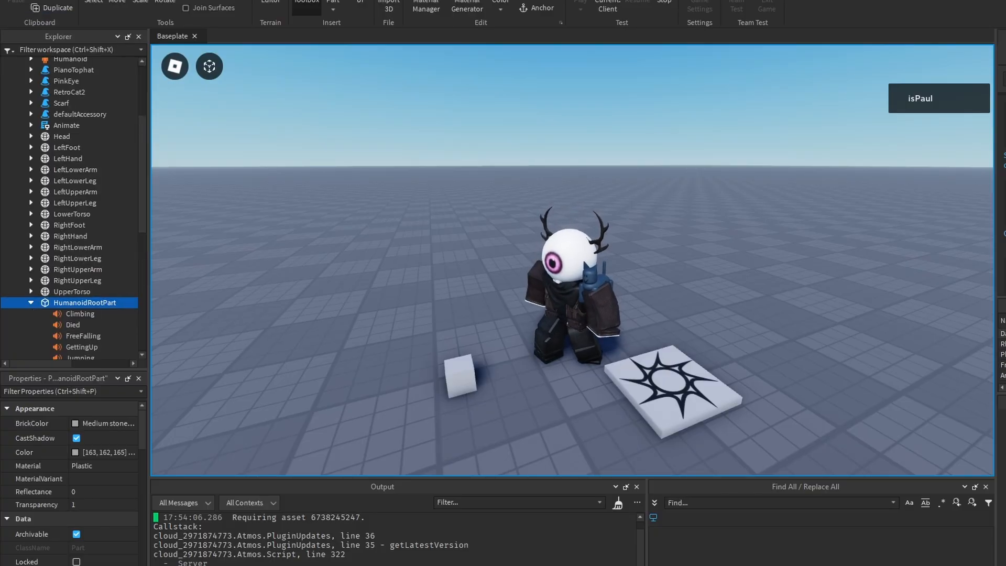
pyautogui.scroll(-3)
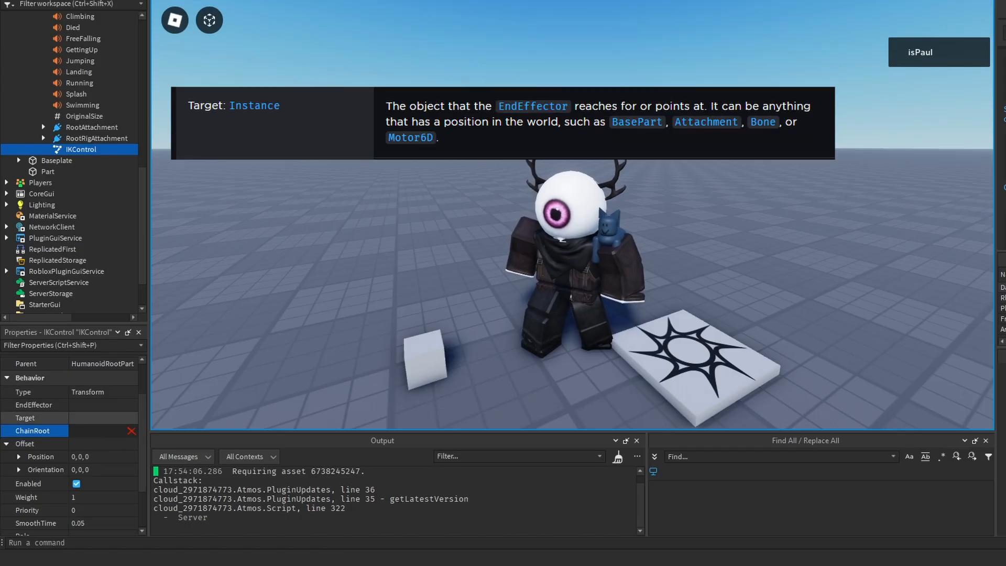
pyautogui.click(426, 359)
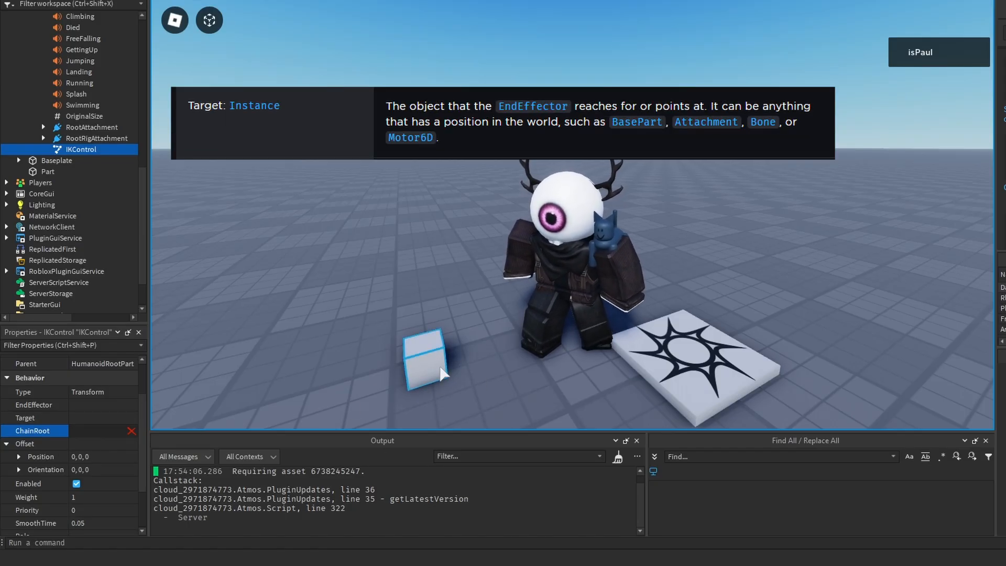
pyautogui.click(35, 404)
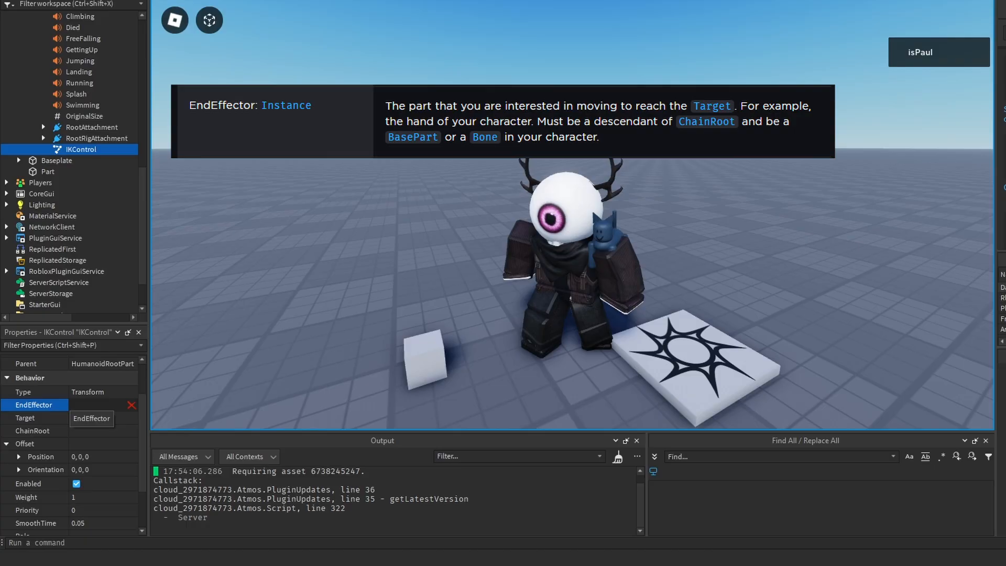
pyautogui.click(34, 431)
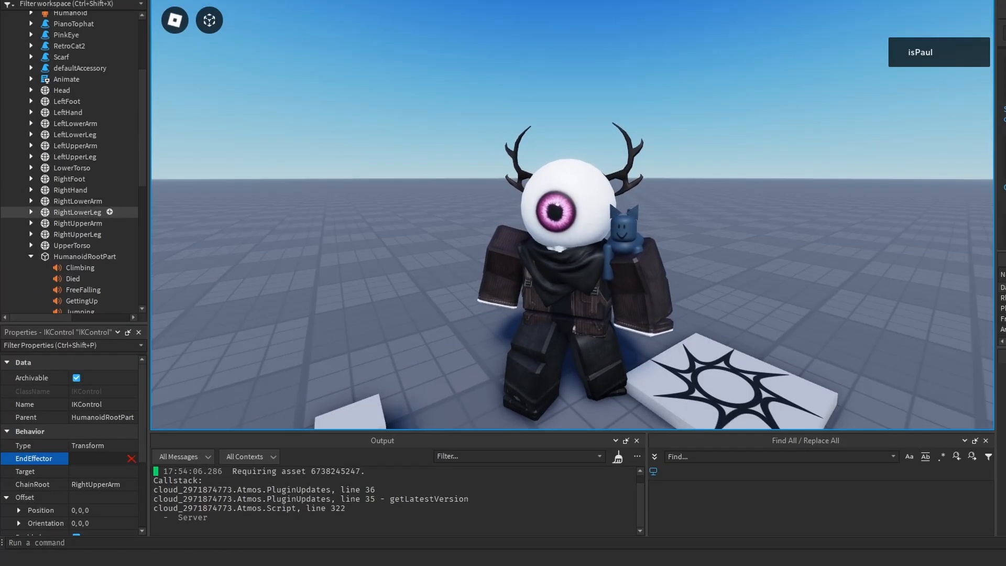
# - Set the IKControl's EndEffector to RightHand and its Target to the cube Part
pyautogui.click(70, 190)
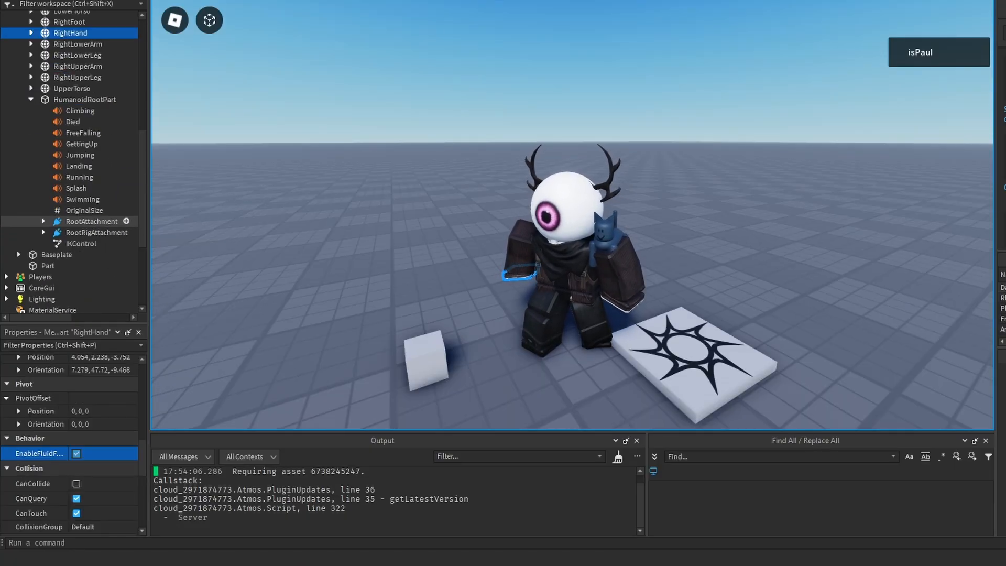
pyautogui.click(81, 243)
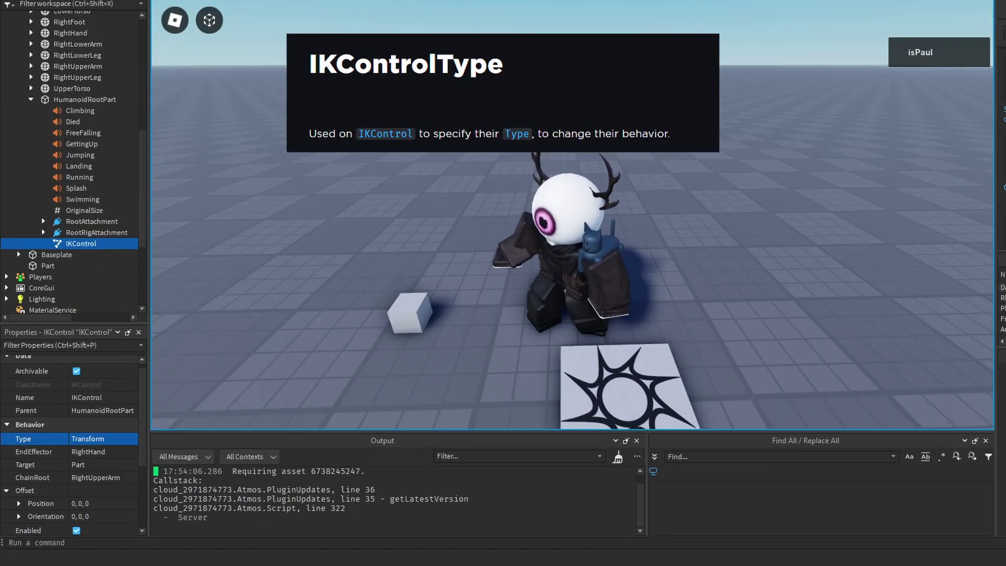
# - Switch the IKControl Type to Position, then Rotation, then back to Position
pyautogui.click(103, 438)
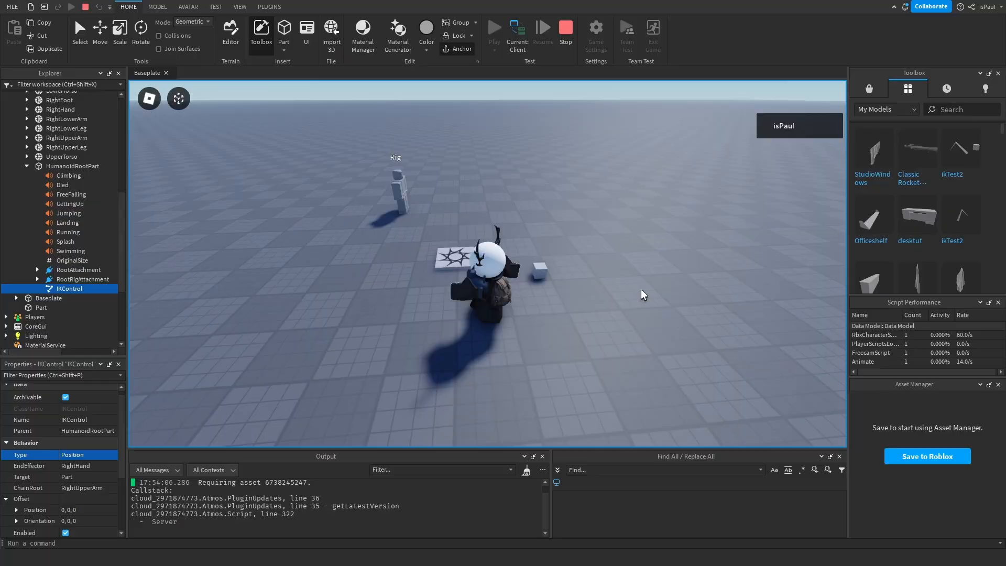
pyautogui.click(90, 454)
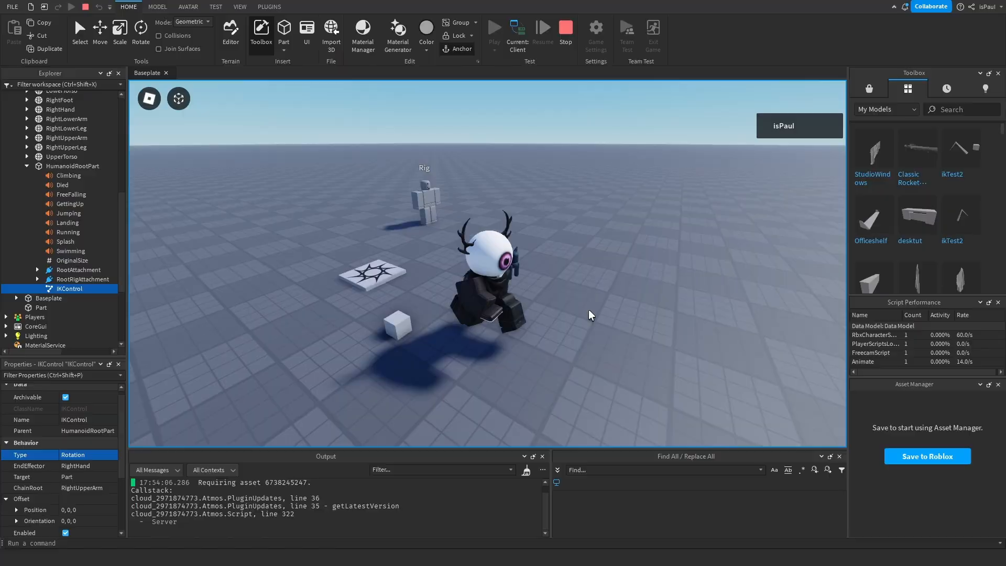
pyautogui.click(72, 453)
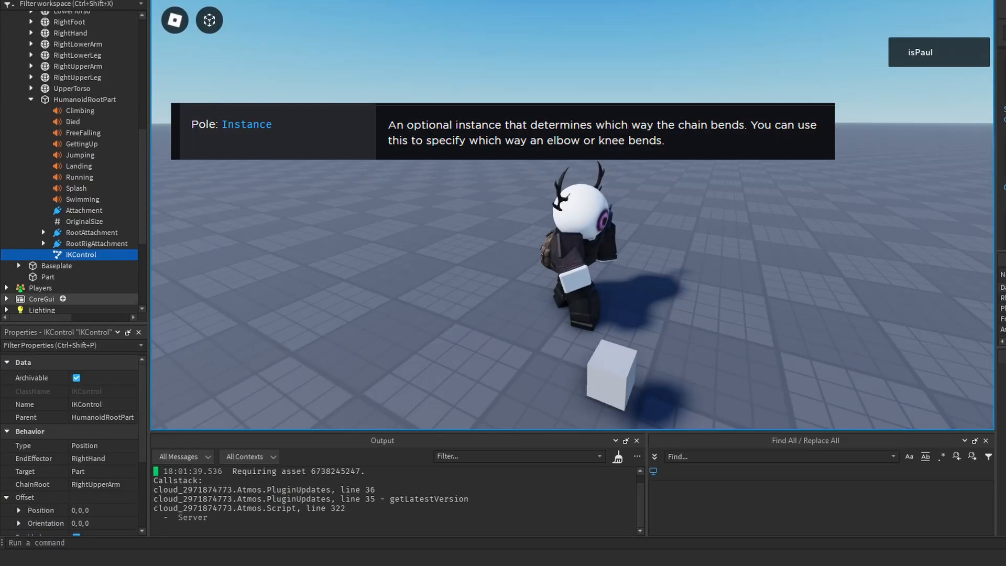
# - Use the new Attachment as the IKControl's Pole and set SmoothTime to 0.05
pyautogui.scroll(-3)
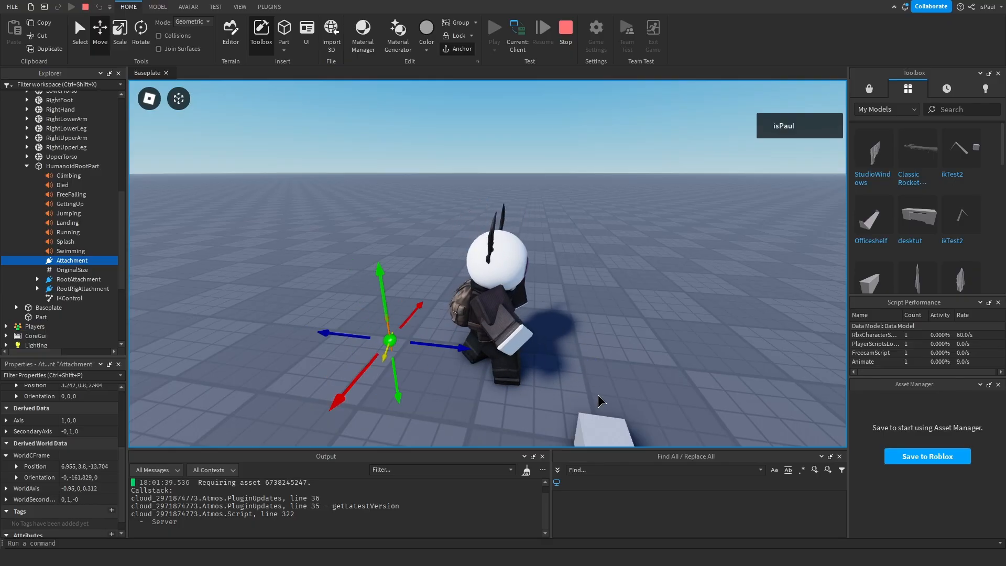
pyautogui.click(80, 298)
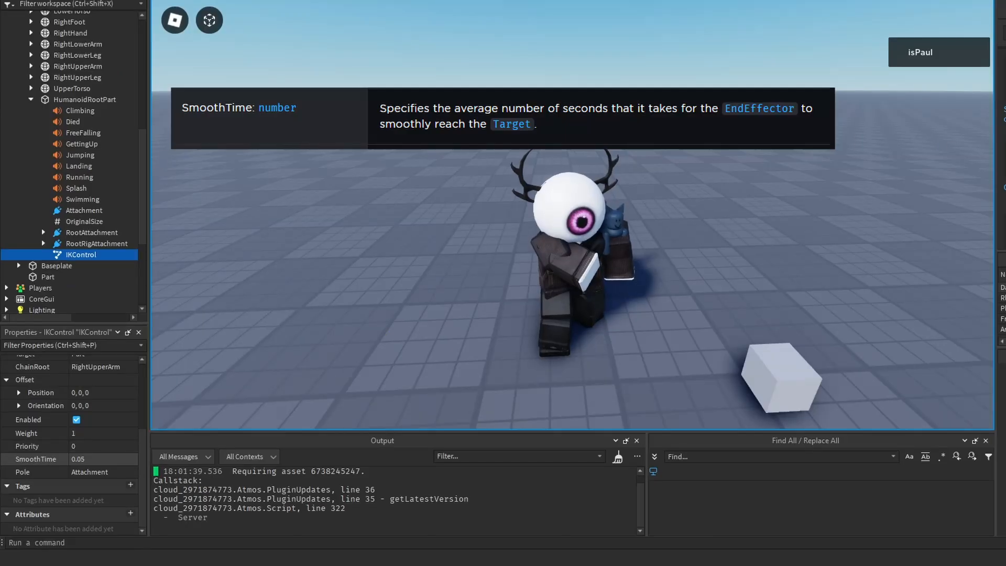
pyautogui.click(100, 459)
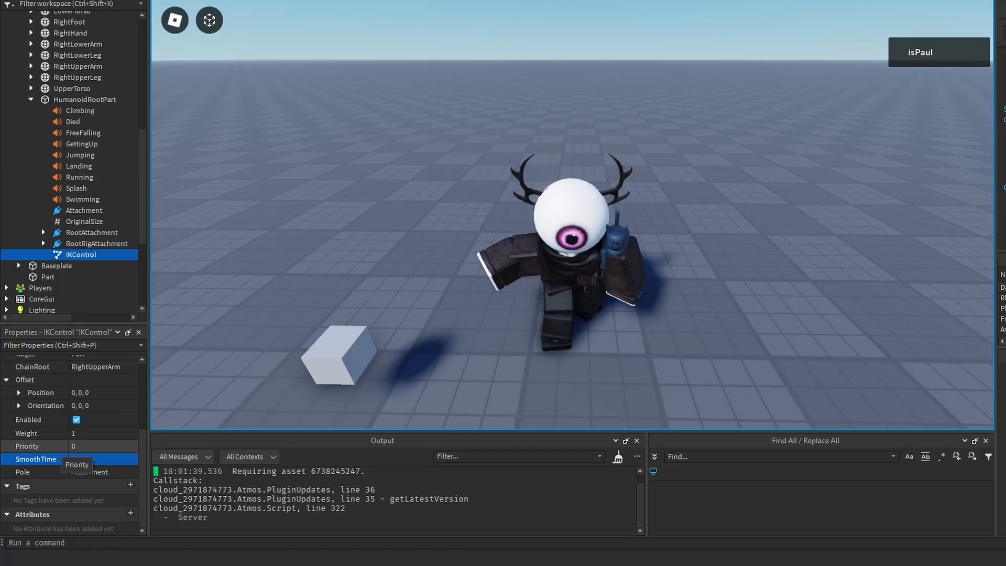
pyautogui.moveTo(26, 433)
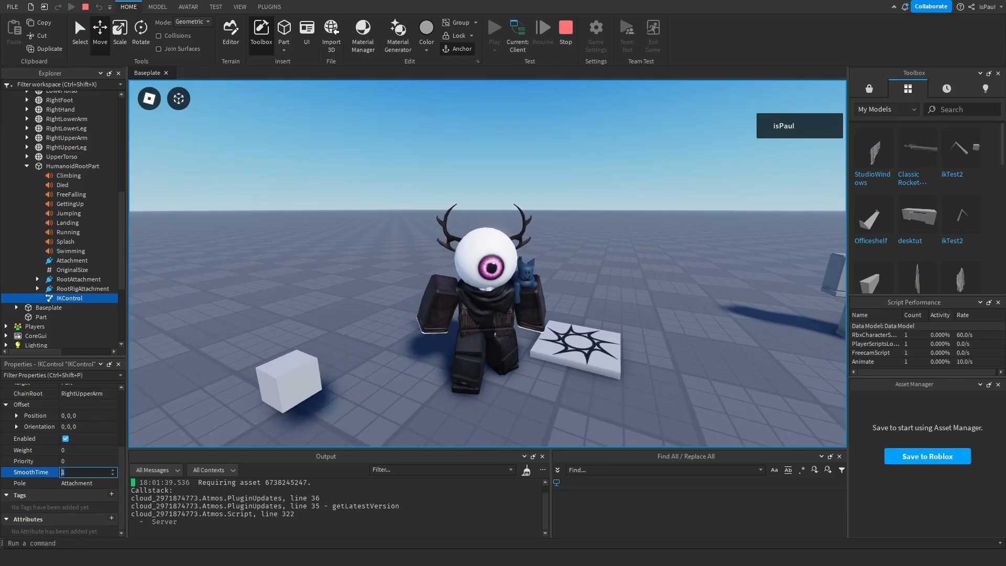
pyautogui.write('0.05')
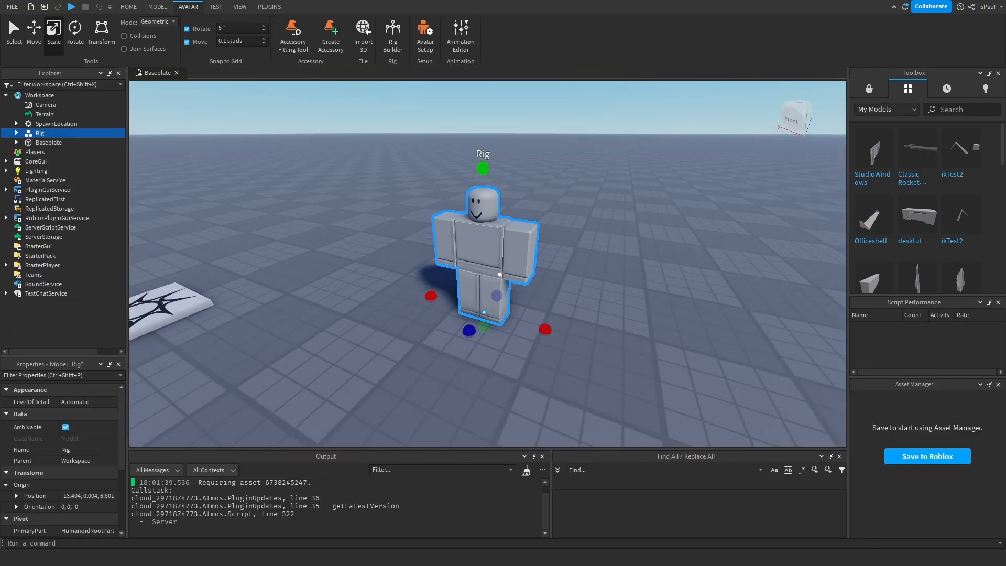
pyautogui.moveTo(460, 35)
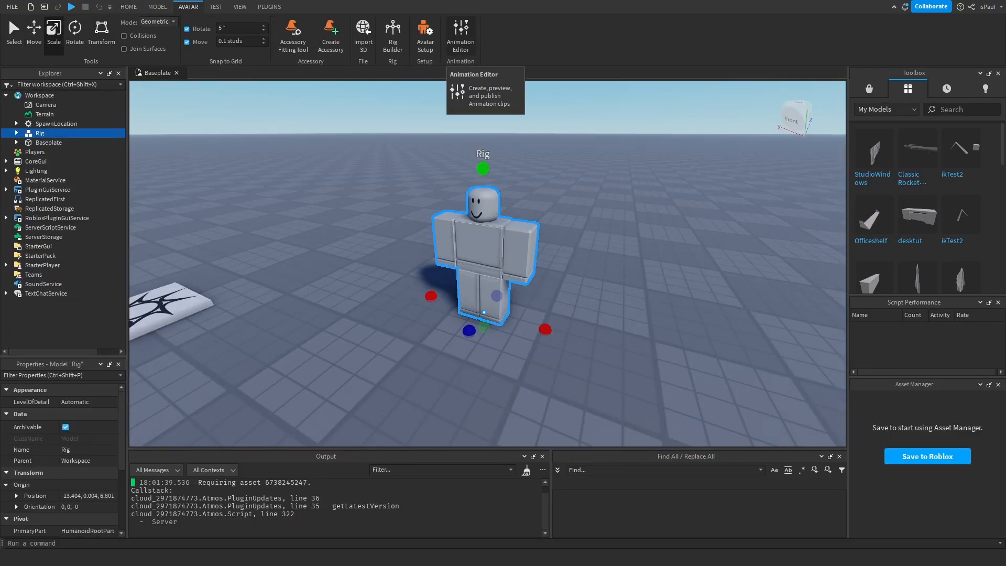
# - Open the Rig in the Animation Editor, enable IK and choose the Head part
pyautogui.click(459, 36)
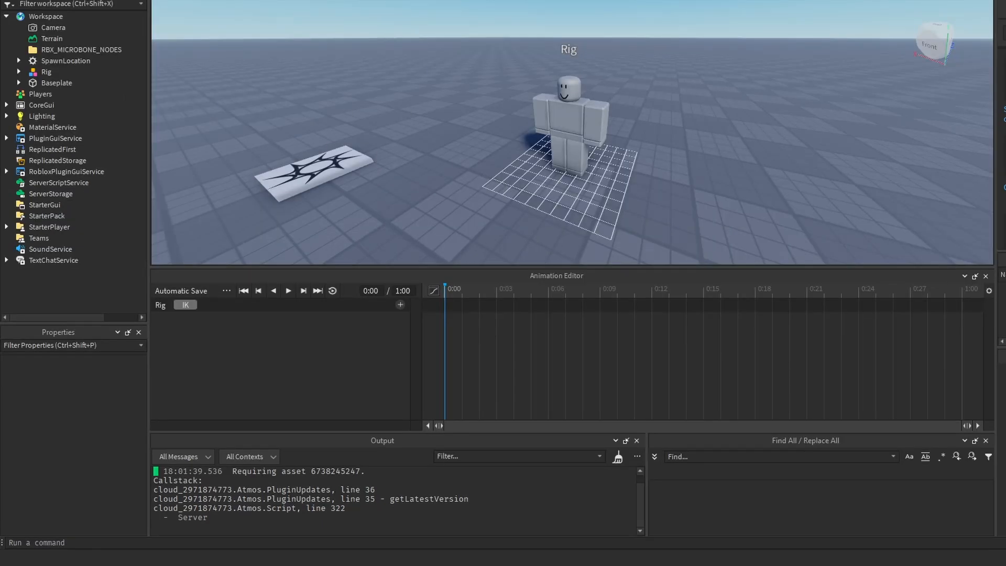
pyautogui.click(184, 304)
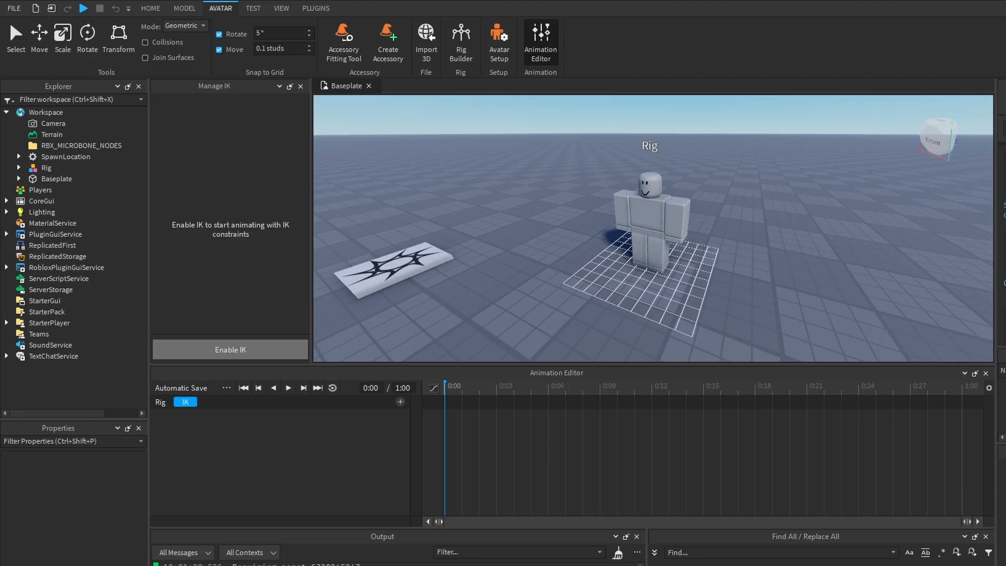
pyautogui.click(230, 349)
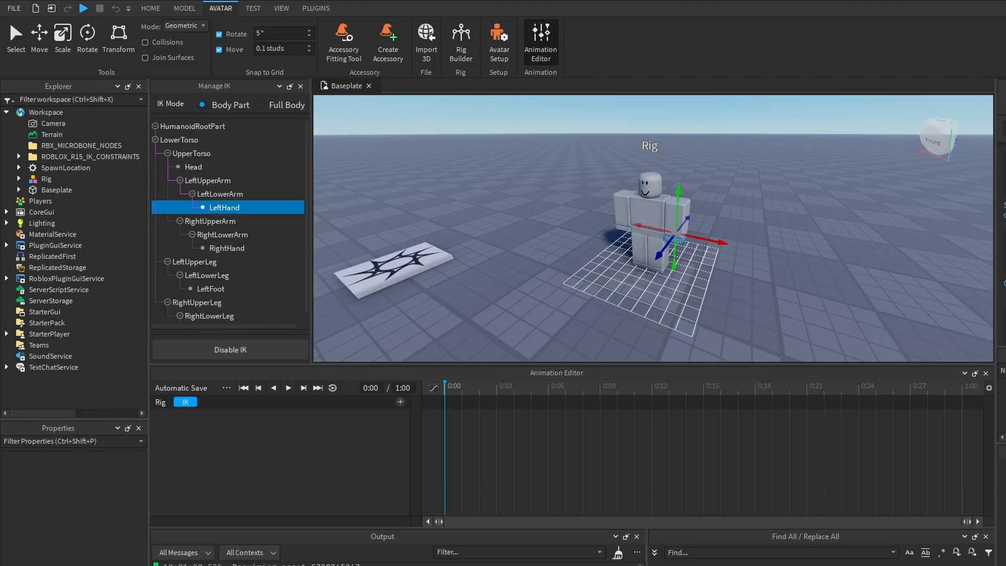
pyautogui.click(193, 167)
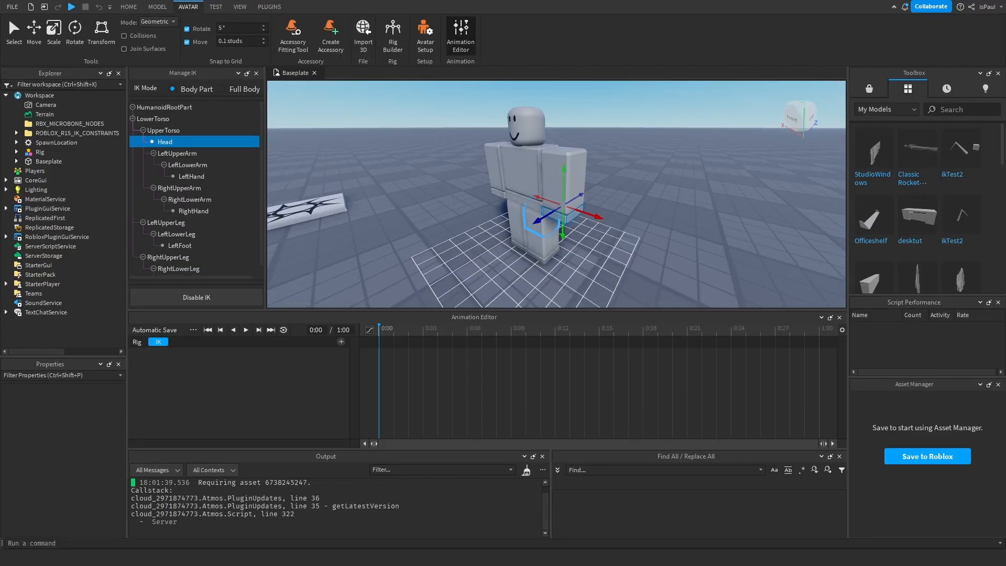
# - Pose a body part with the IK gizmo to create starting keyframes for the Rig
pyautogui.click(558, 160)
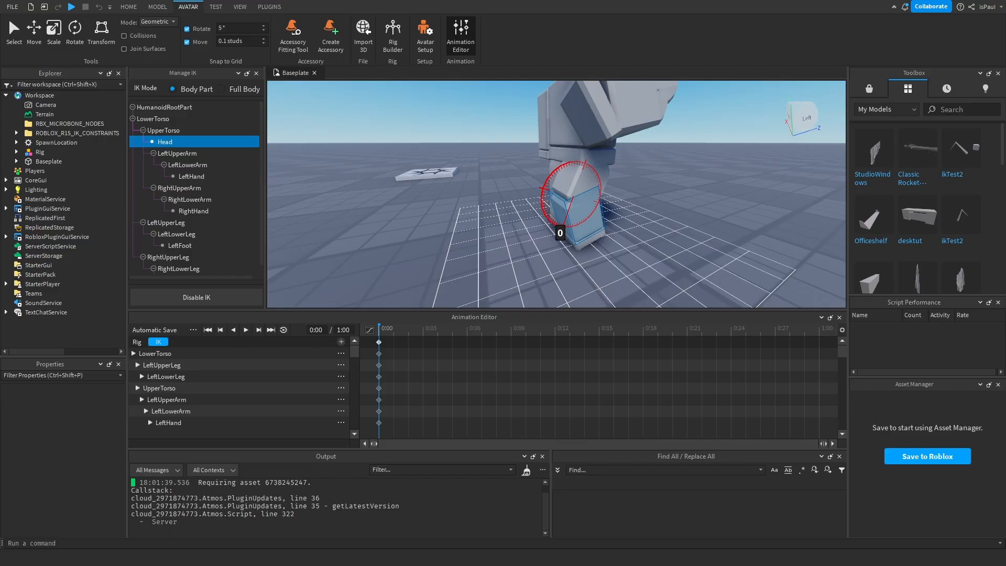
pyautogui.click(128, 6)
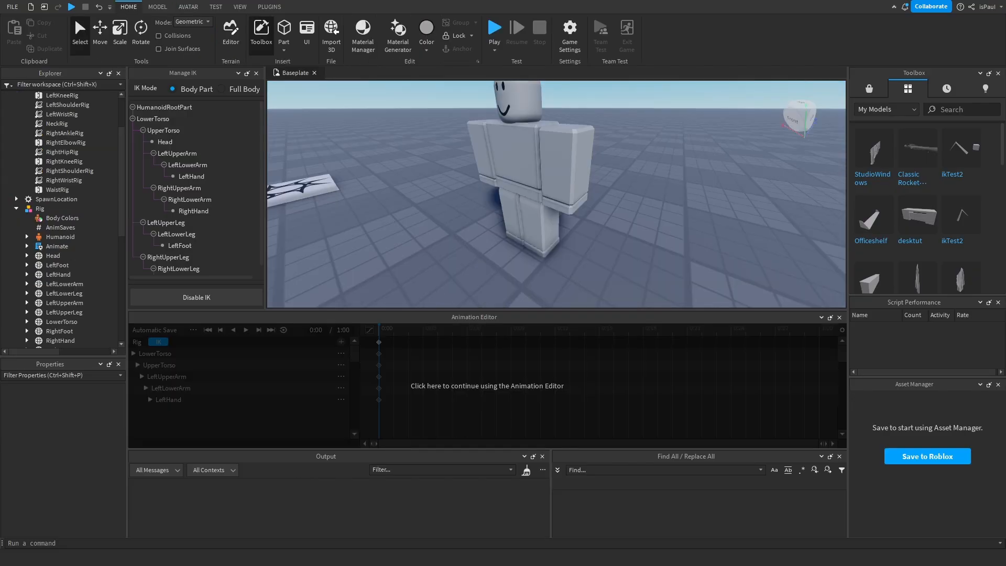
pyautogui.click(16, 209)
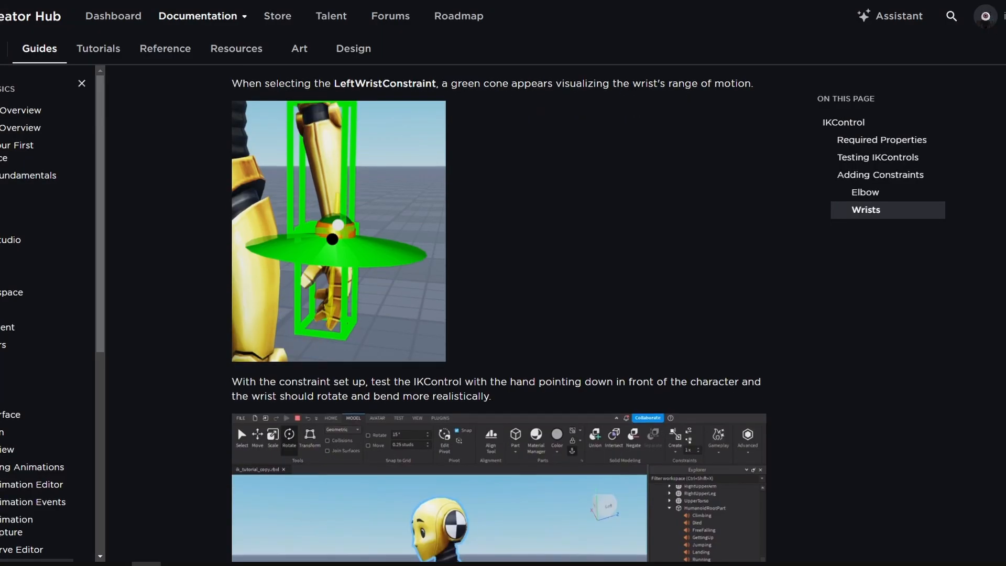
# - Scroll through the guide's Wrists section under Adding Constraints
pyautogui.scroll(-3)
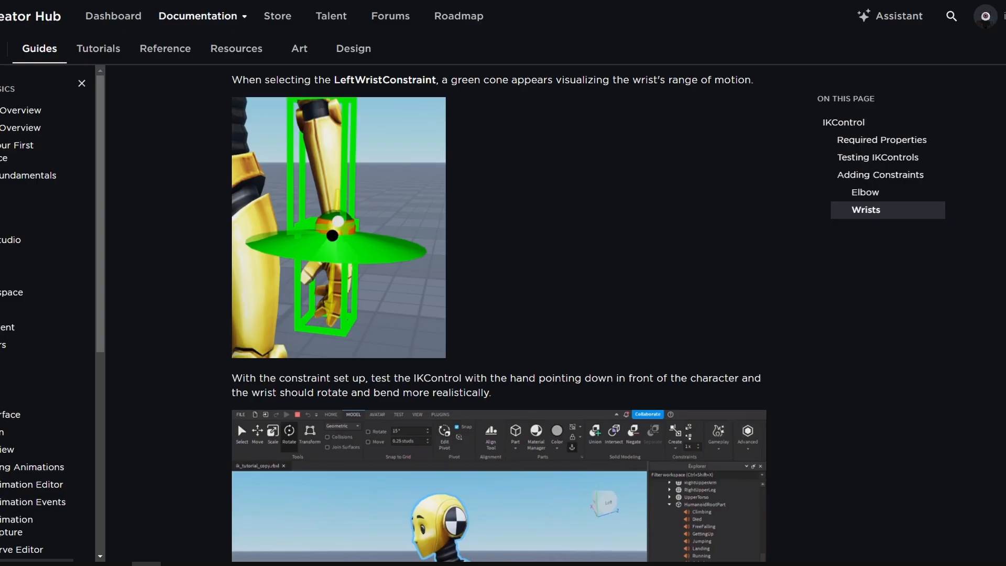
pyautogui.scroll(-3)
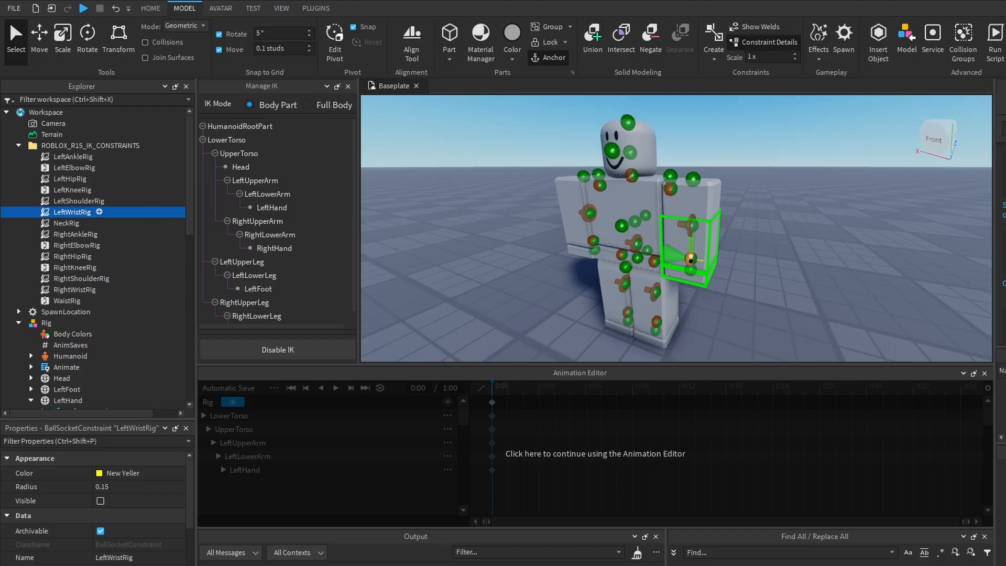
# - Inspect LeftWristRig's constraint and bend the legs into a crouch, keyframing torso and legs
pyautogui.scroll(-3)
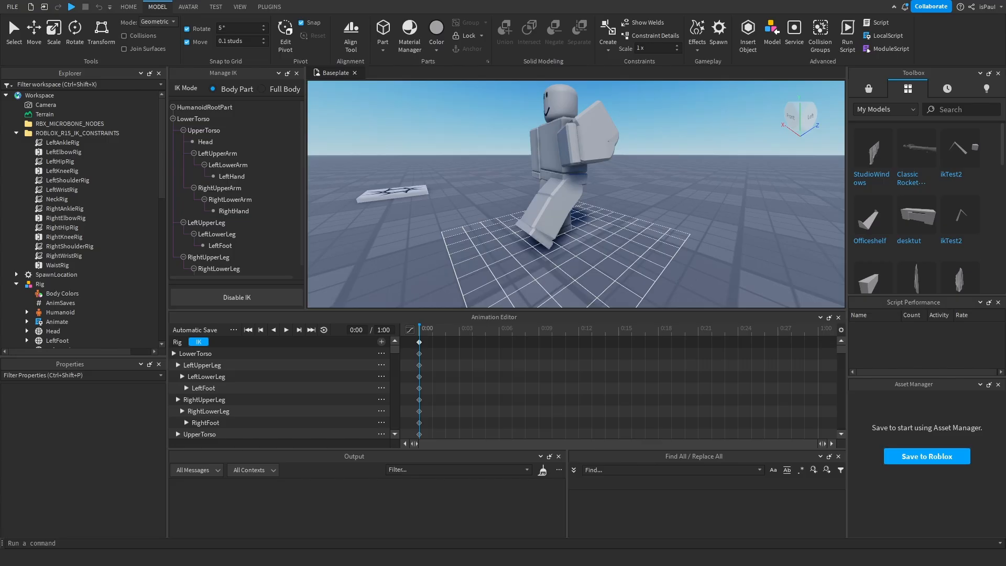
pyautogui.click(545, 218)
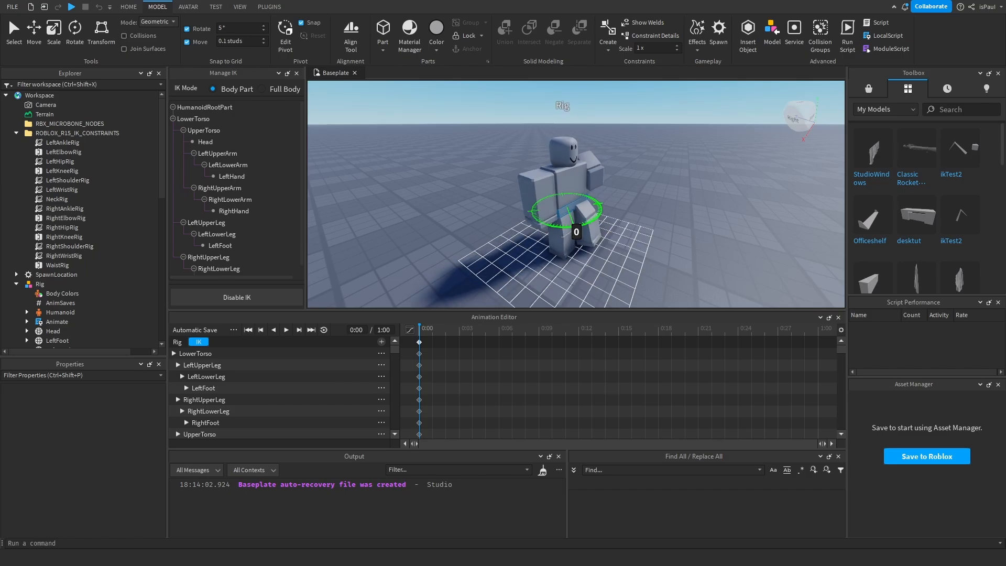
pyautogui.click(128, 7)
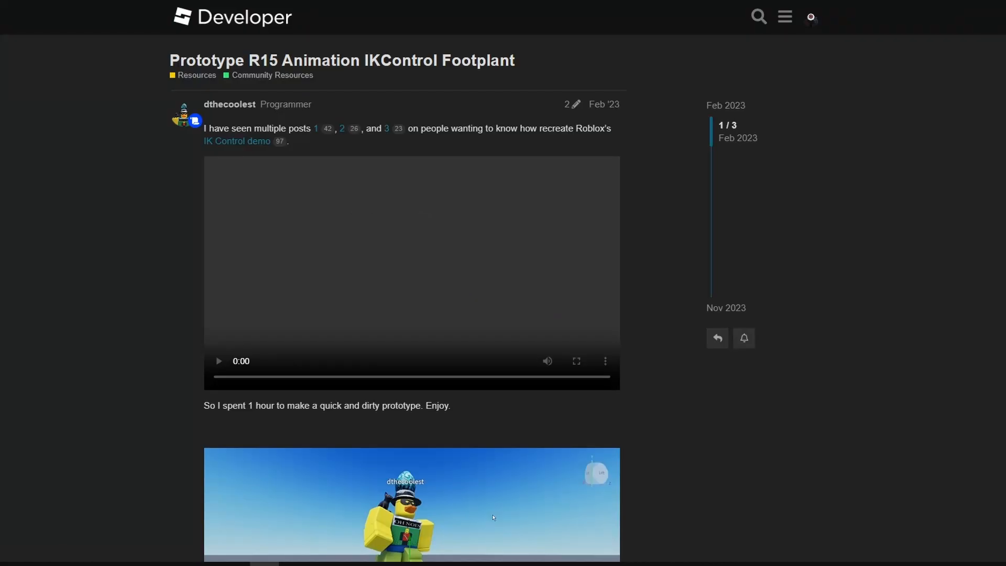
# - Scroll the footplant forum post past its demo videos to the AnimationFootPlant.rbxl link
pyautogui.scroll(-3)
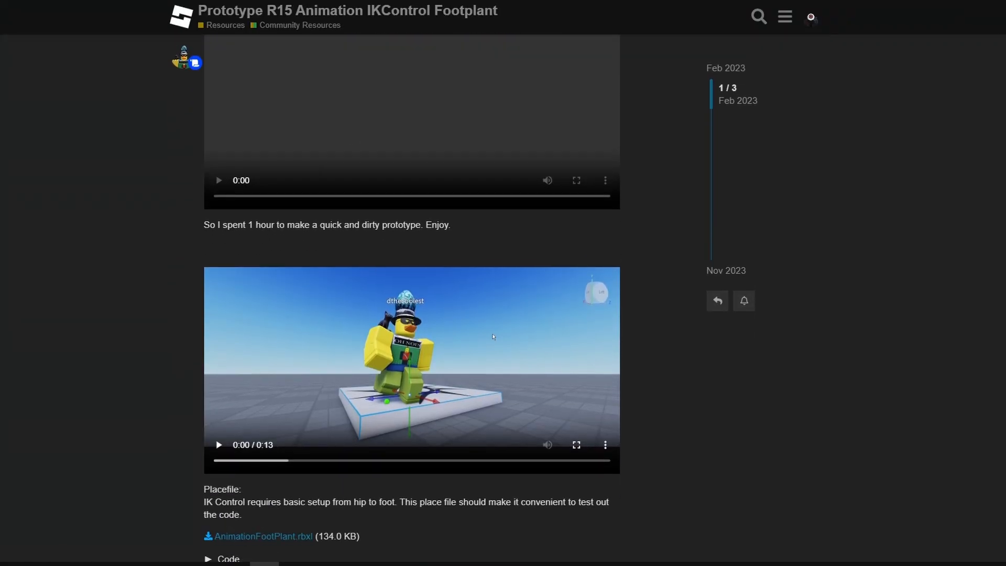
pyautogui.scroll(-3)
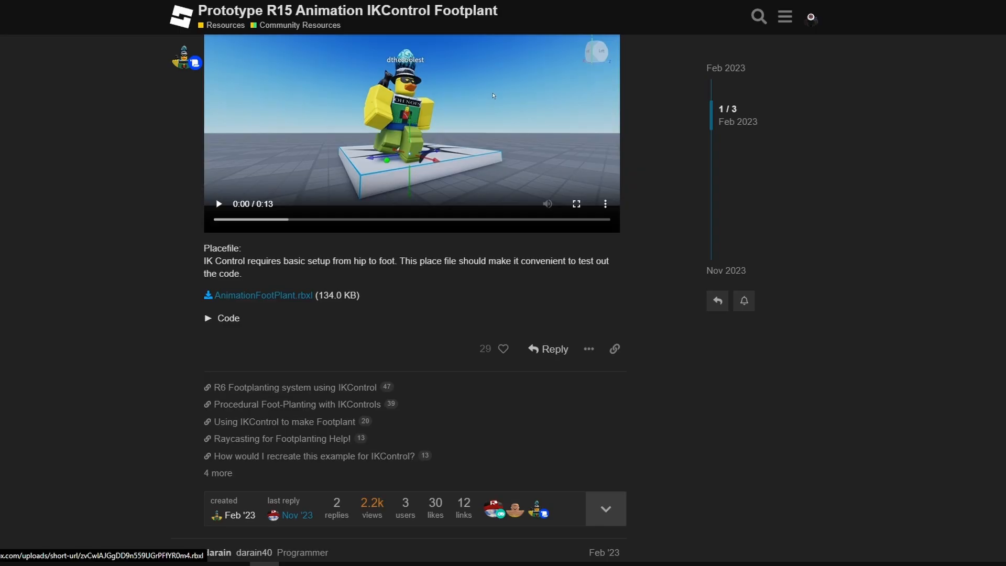
pyautogui.scroll(3)
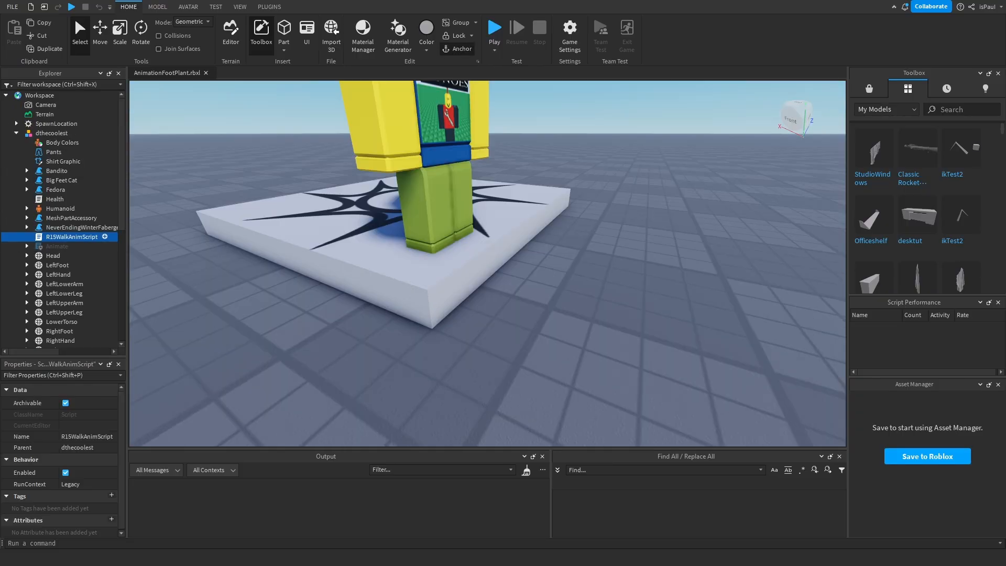
# - Open R15WalkAnimScript, locate the RightHip Motor6D it references, and return to the 3D view
pyautogui.doubleClick(71, 237)
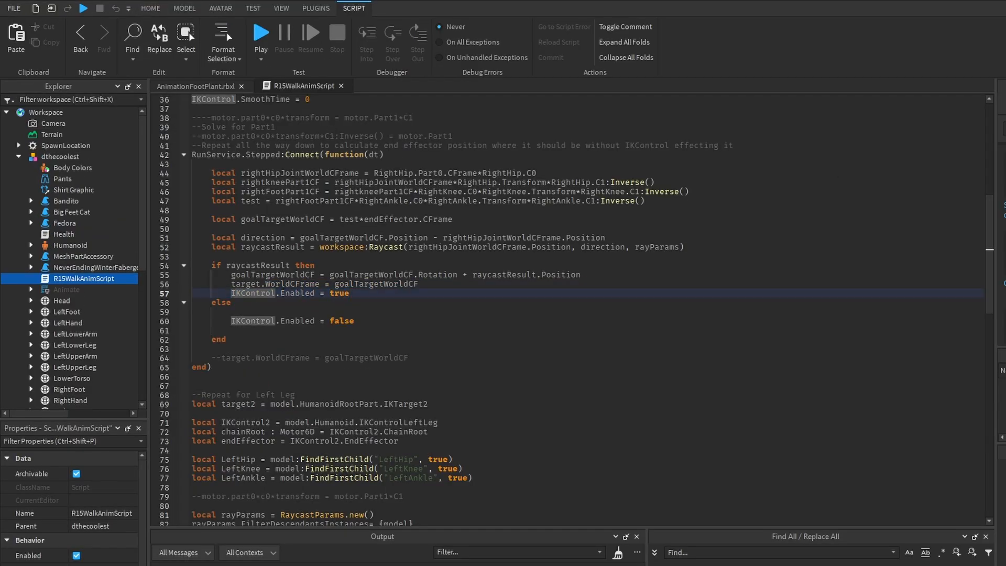
pyautogui.doubleClick(258, 265)
pyautogui.write('righthip')
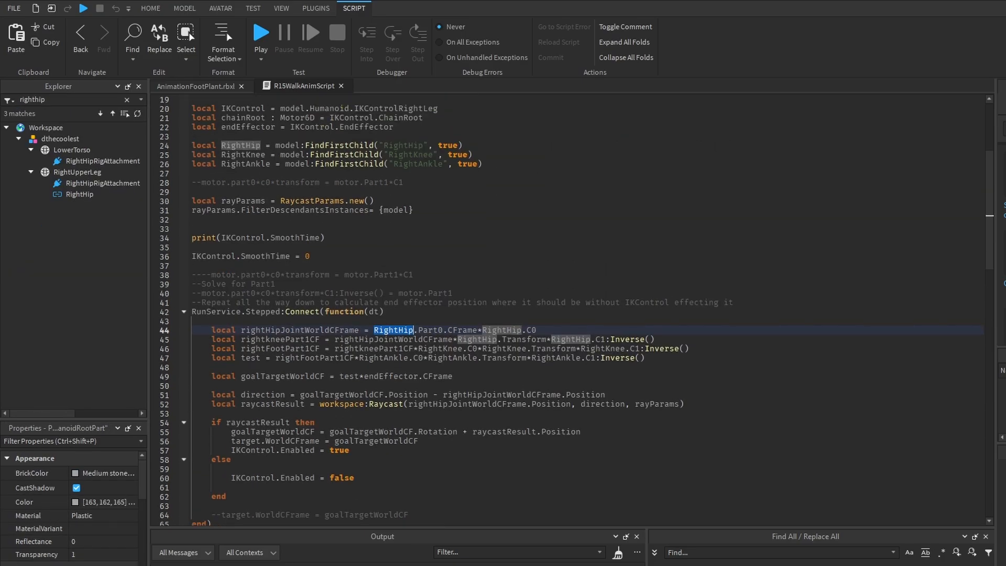
pyautogui.click(78, 194)
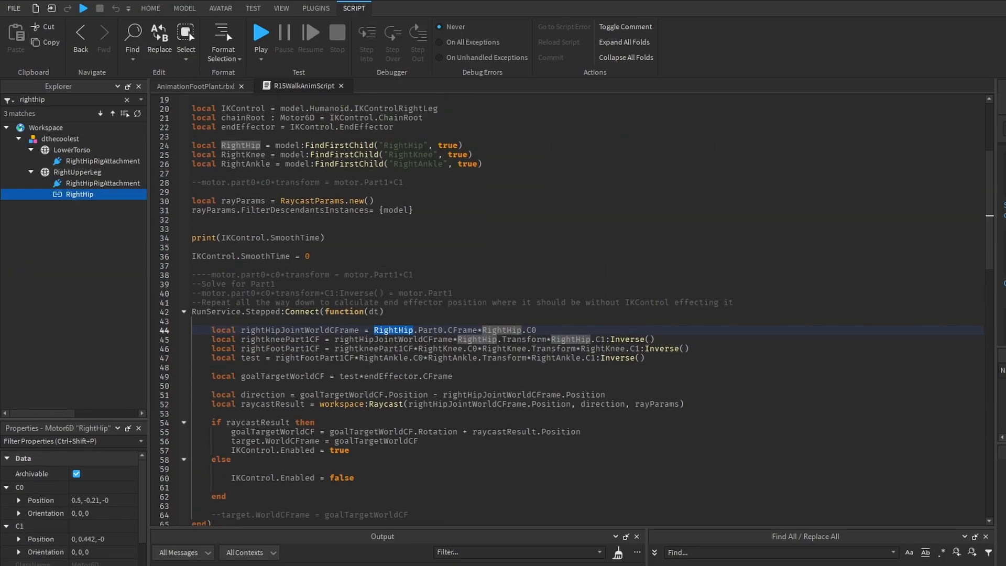
pyautogui.scroll(-3)
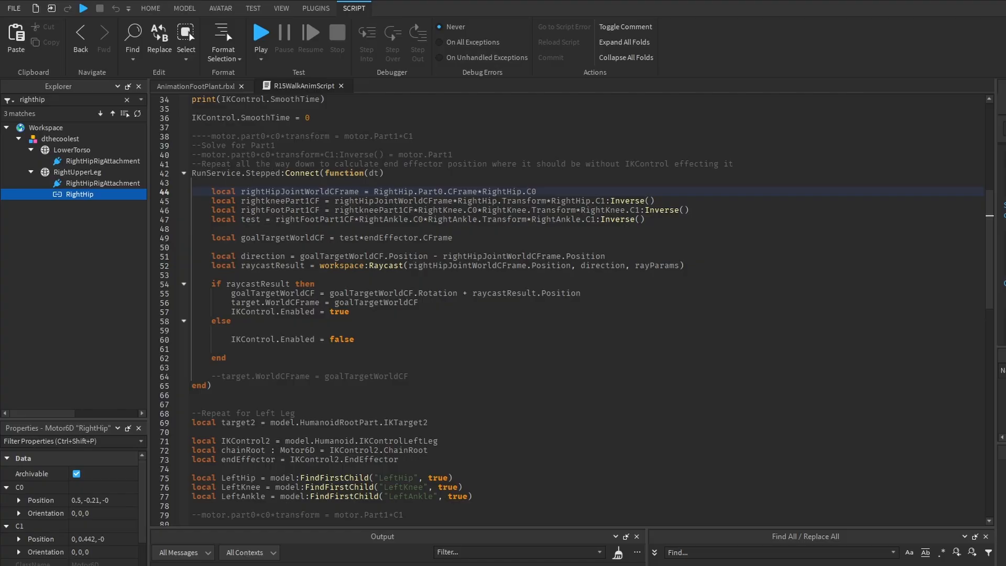
pyautogui.click(150, 9)
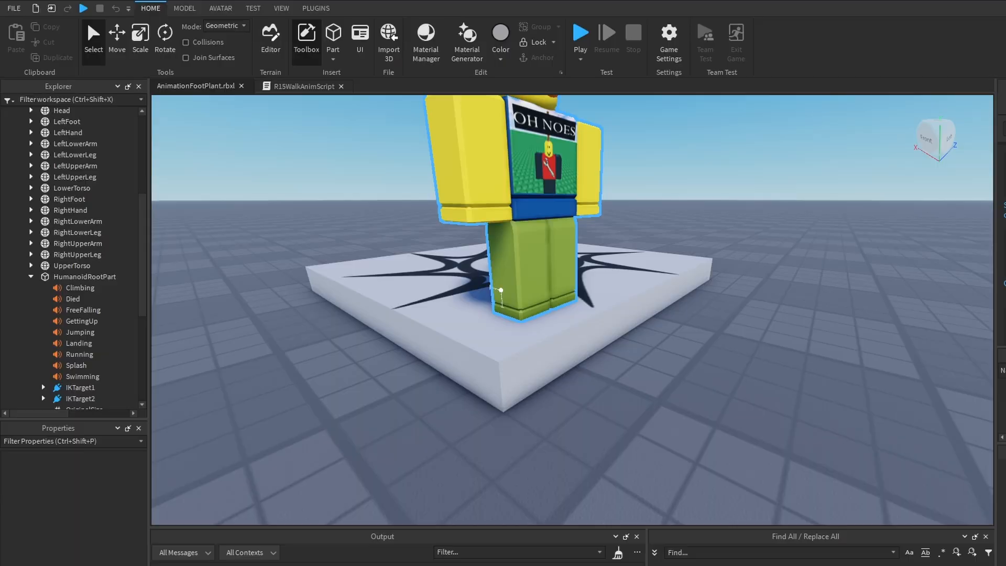
# - Start a playtest of AnimationFootPlant.rbxl so the script plants the character's feet on the platform
pyautogui.click(580, 33)
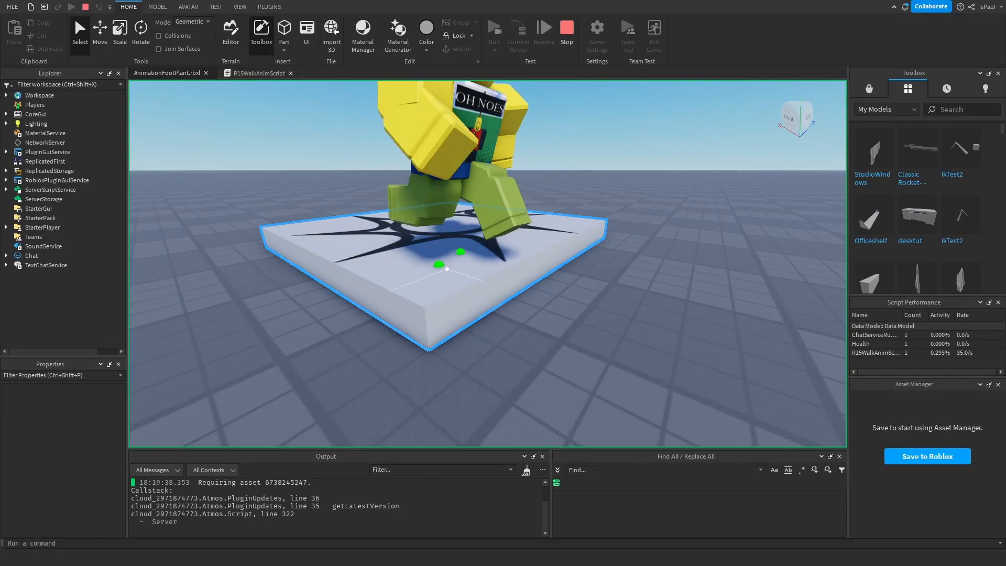